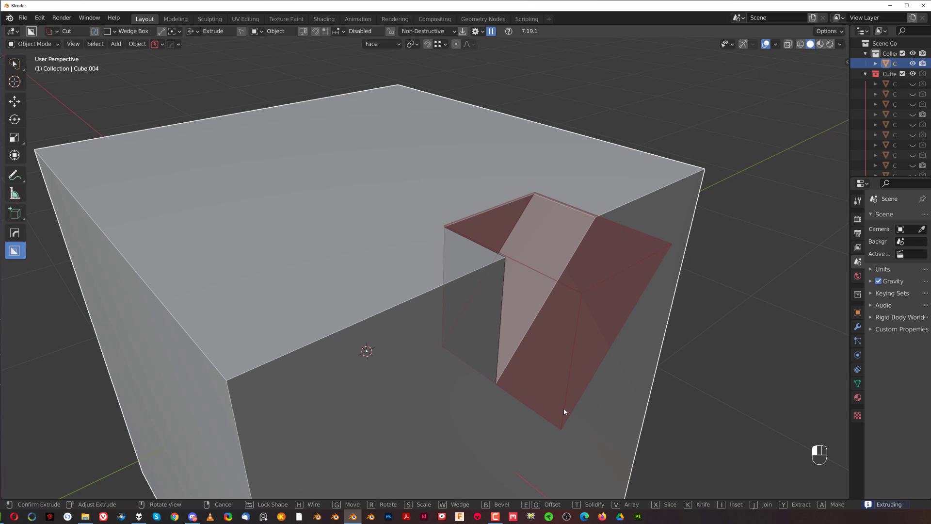
mouse_move(585, 402)
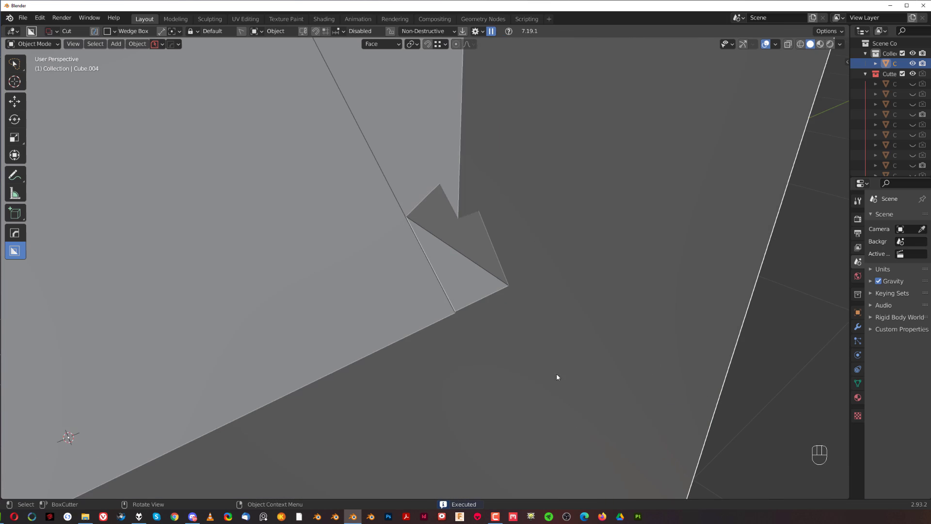
Undo the stray cut and confirm a smaller second wedge cut inside the first notch.
key(ctrl+z)
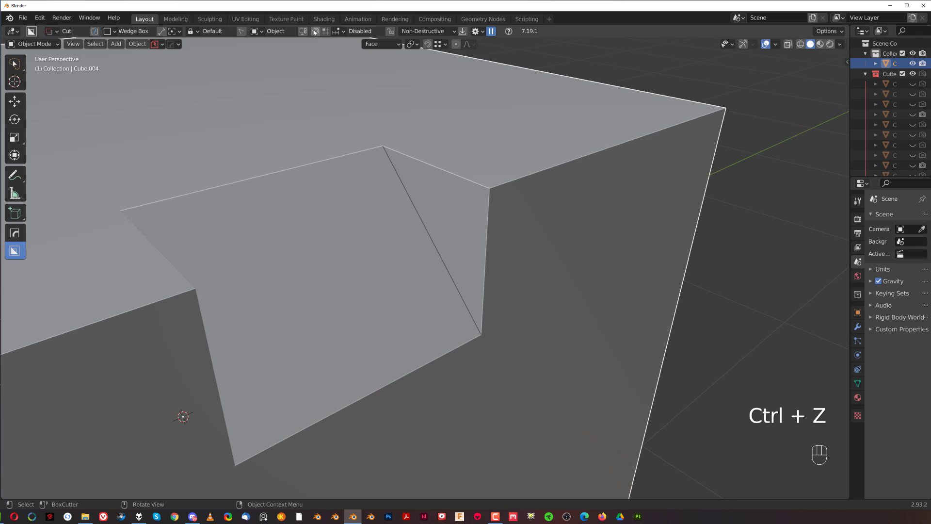
key(ctrl+z)
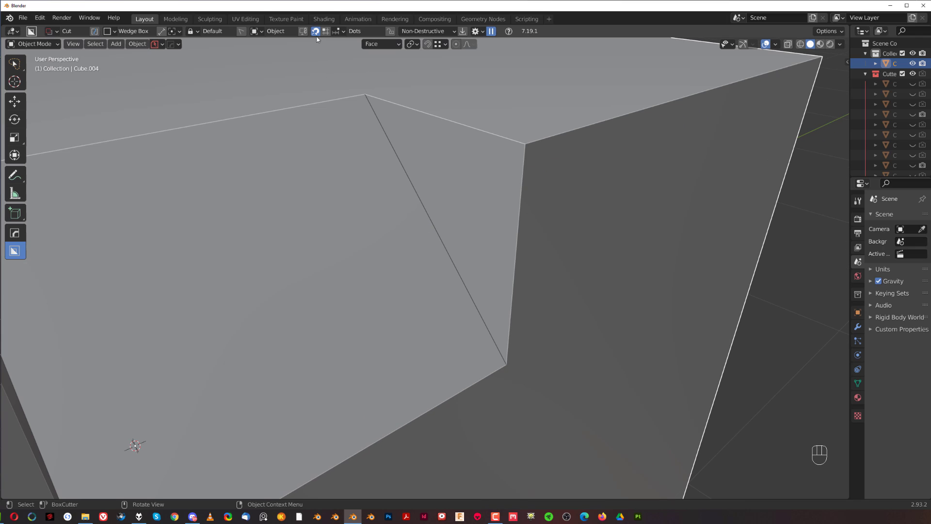
mouse_move(445, 251)
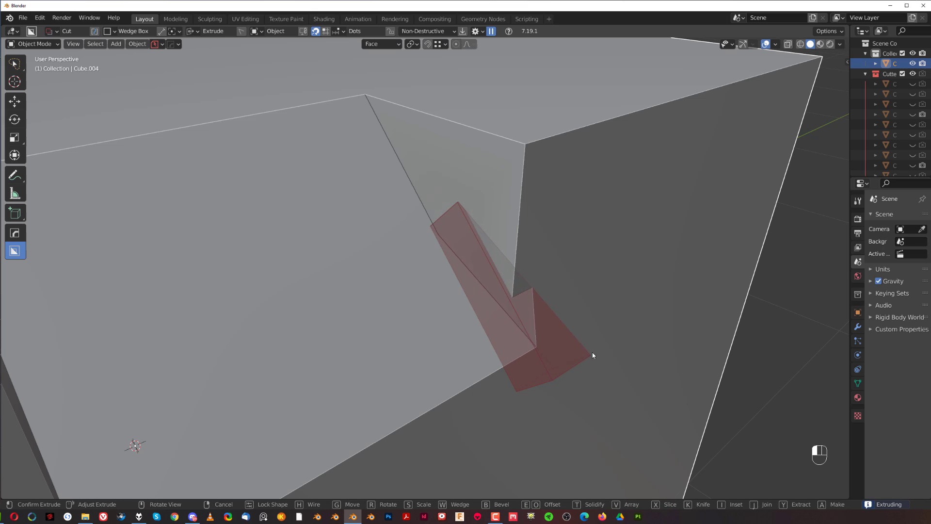
key(alt)
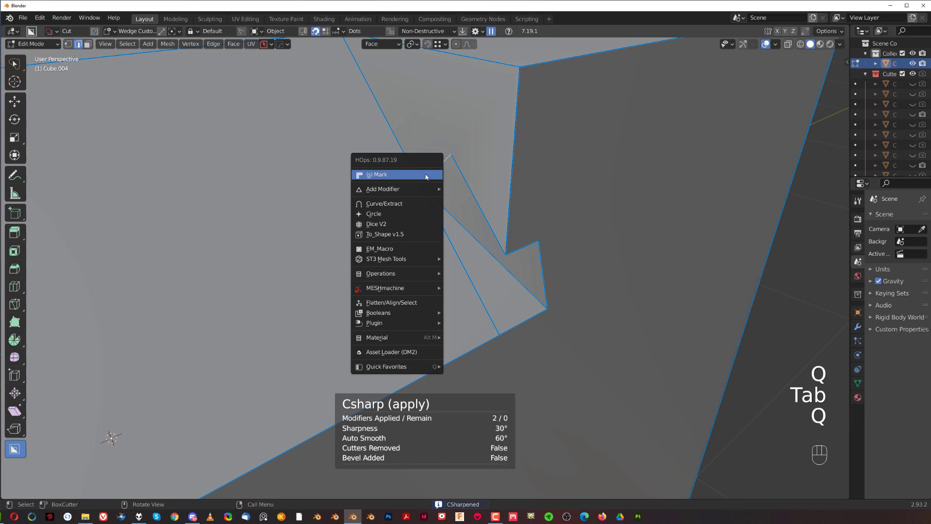
Dismiss the HardOps Q menu so the MESHmachine tools can be used on the notched block.
click(378, 174)
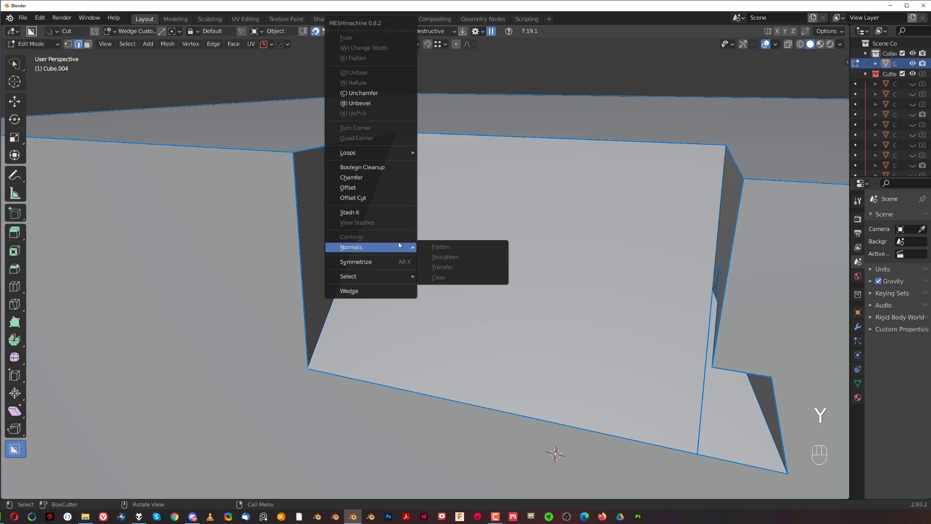
Cut a narrow MESHmachine Wedge sliver into the notch's sloped face, redoing the larger attempt.
click(349, 291)
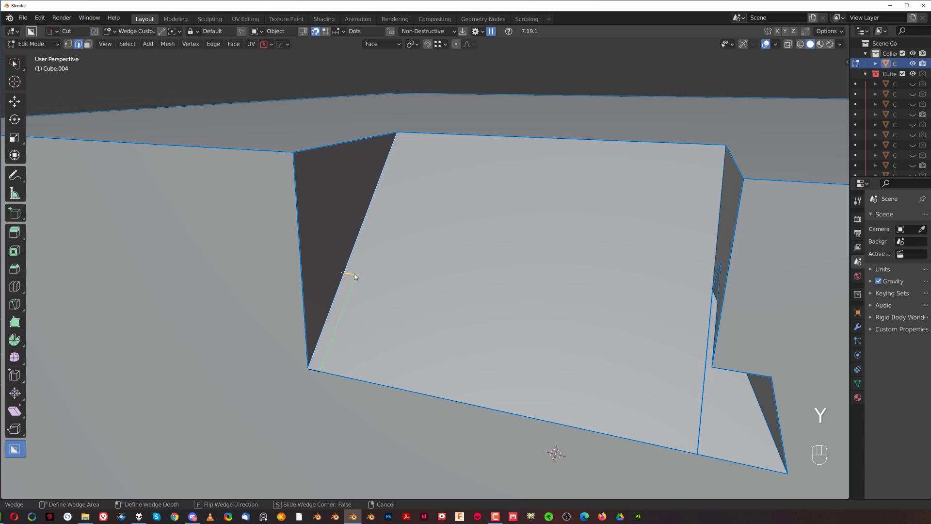
mouse_move(392, 325)
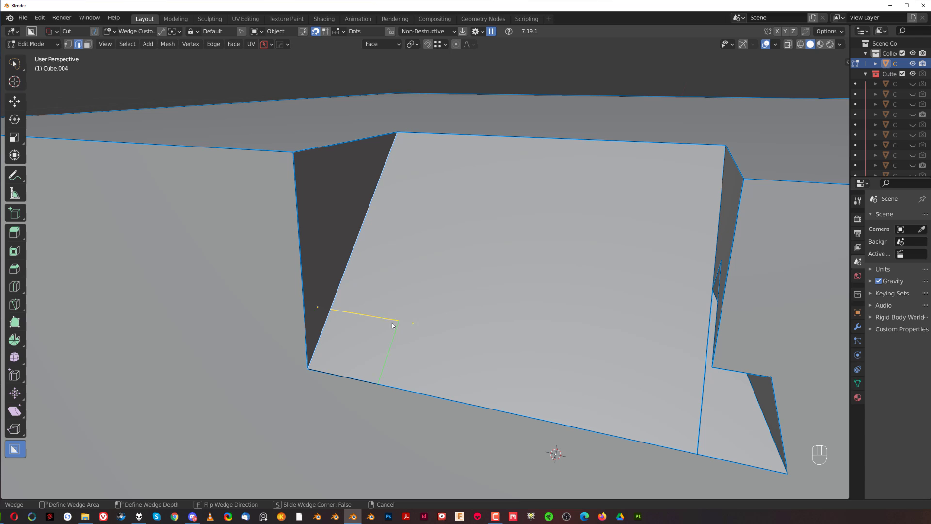
mouse_move(350, 188)
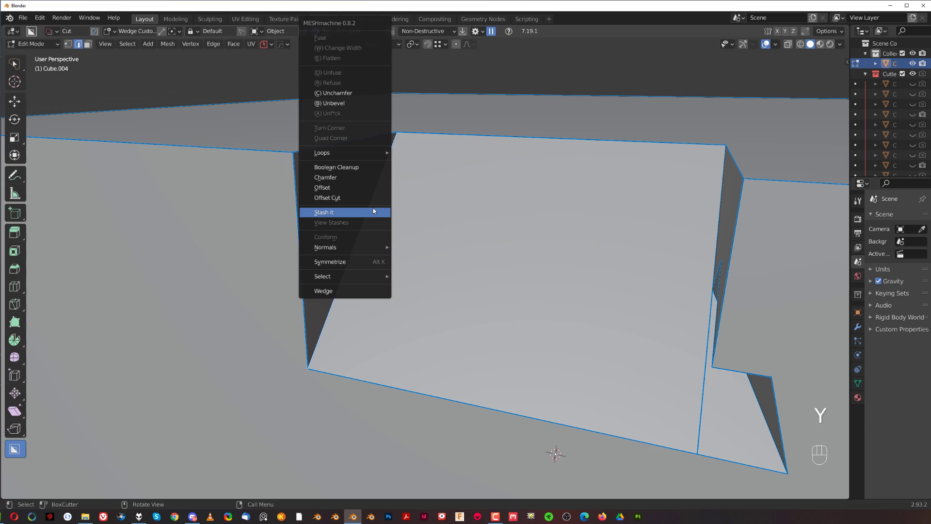
click(323, 291)
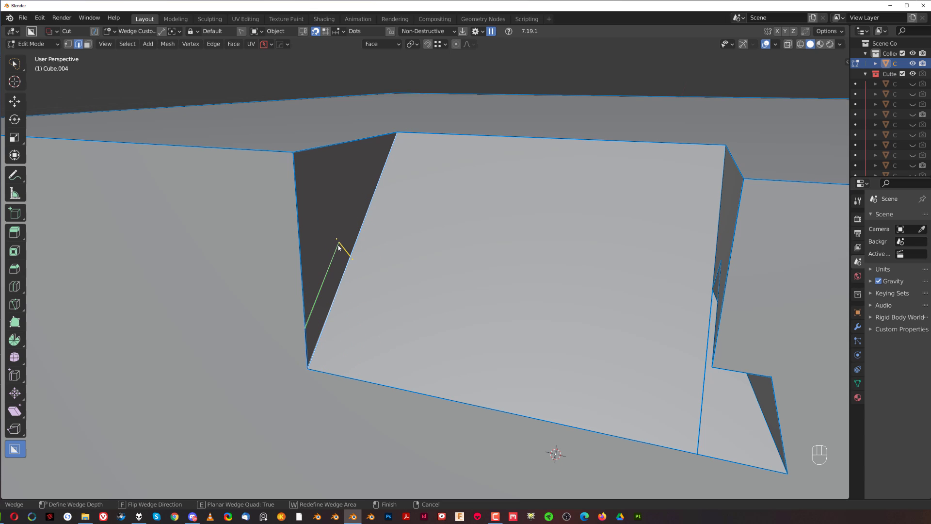
mouse_move(222, 243)
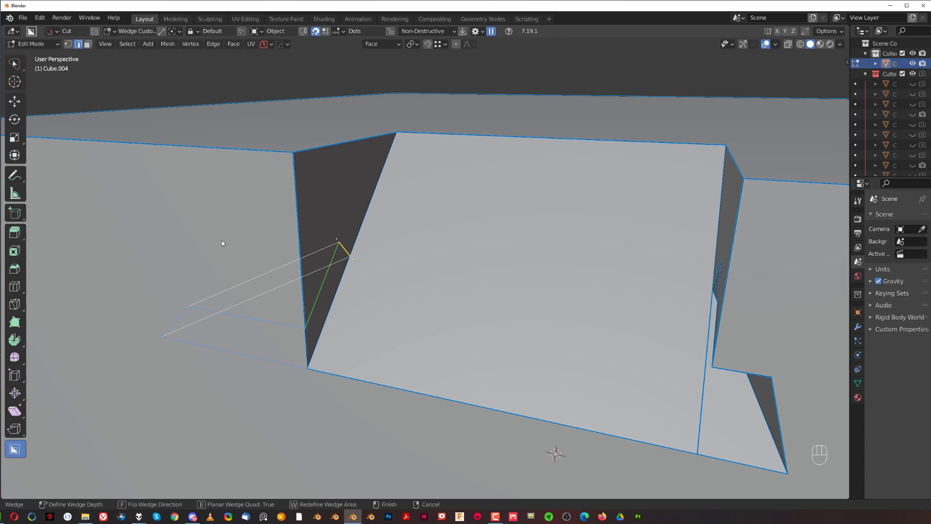
mouse_move(414, 288)
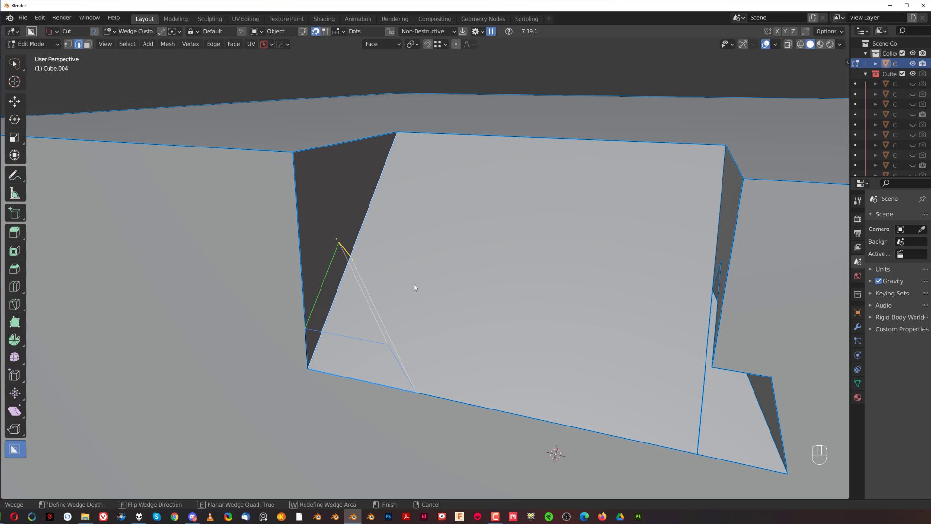
mouse_move(461, 286)
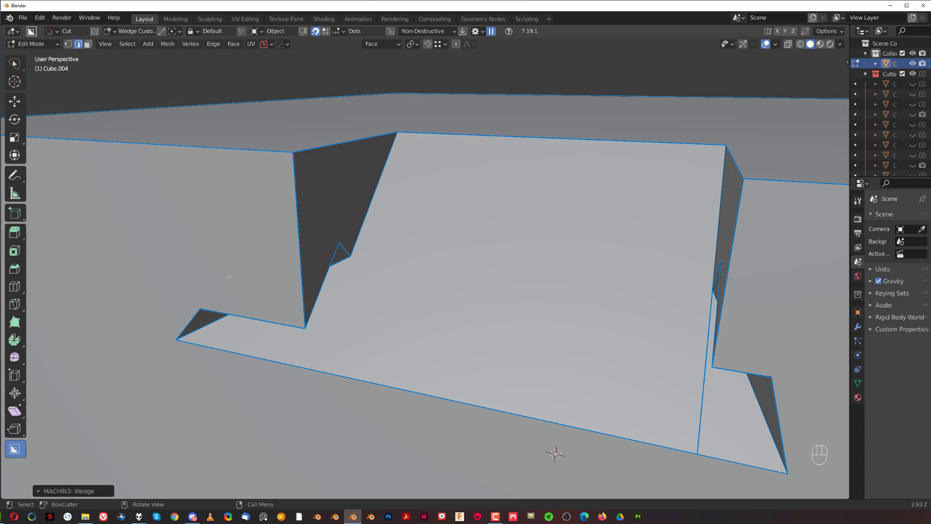
key(ctrl+z)
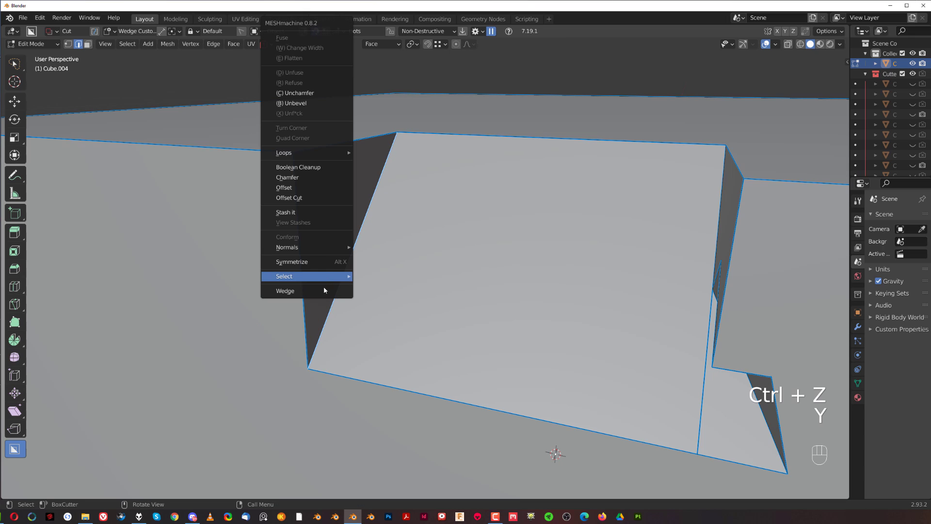
click(284, 290)
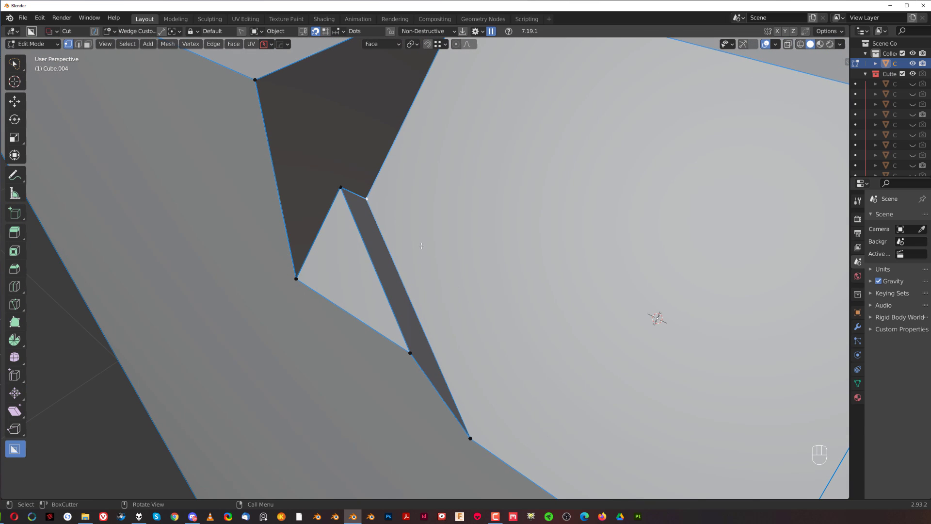
Undo the sliver cut and begin a fresh Wedge cut on the edge beside the notch.
key(ctrl+z)
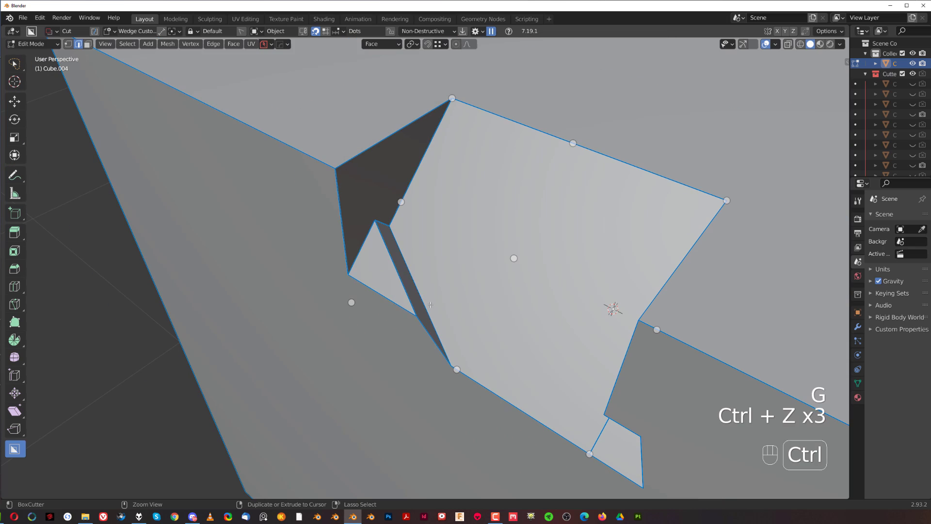
key(ctrl+z)
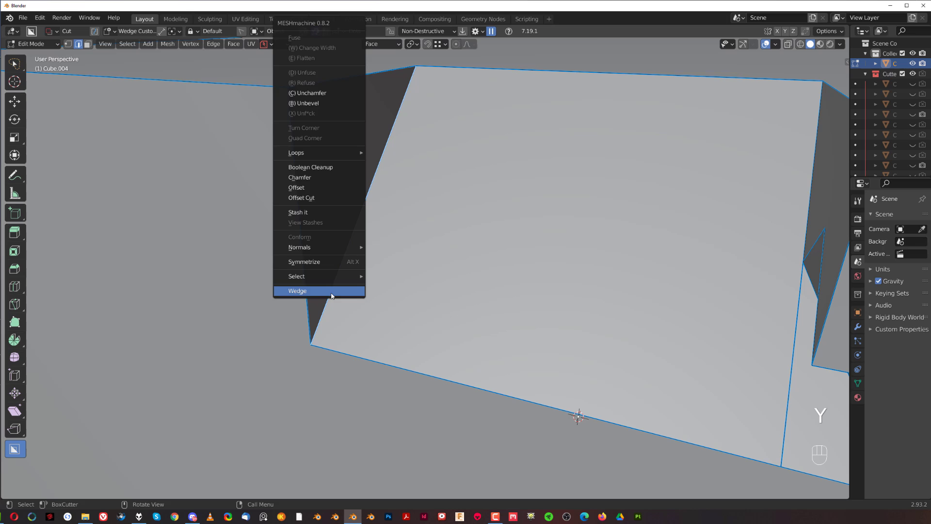
click(298, 291)
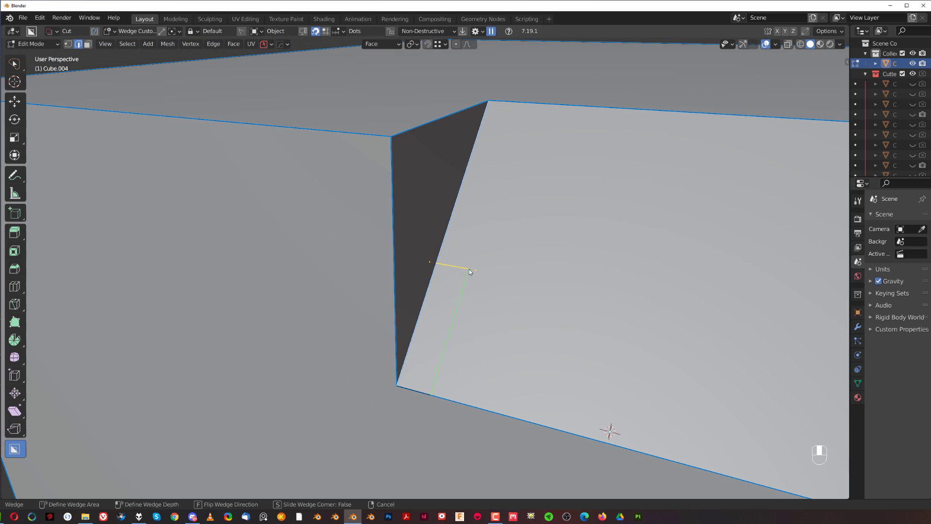
mouse_move(438, 196)
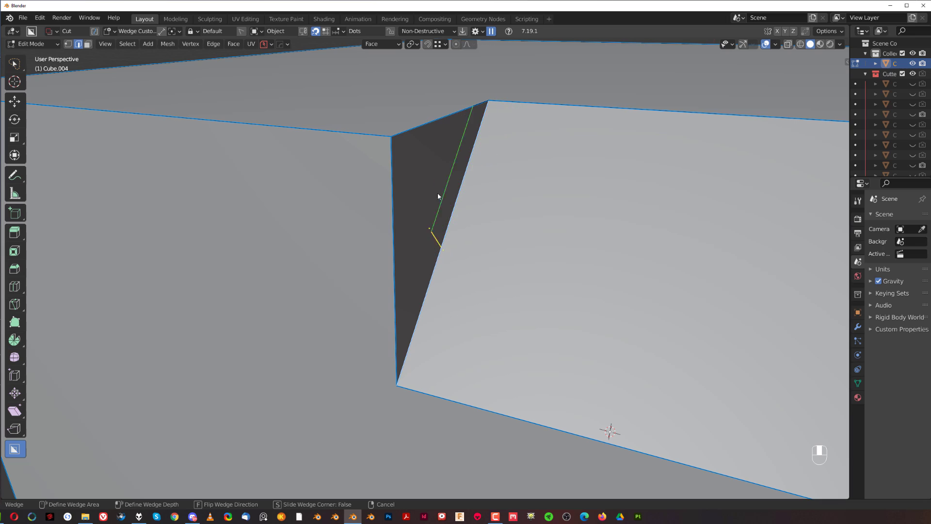
mouse_move(425, 234)
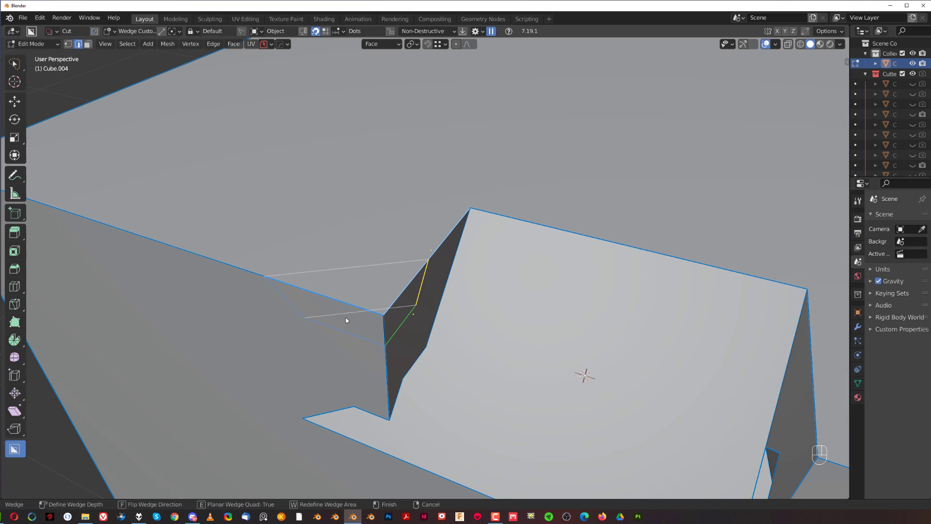
mouse_move(303, 318)
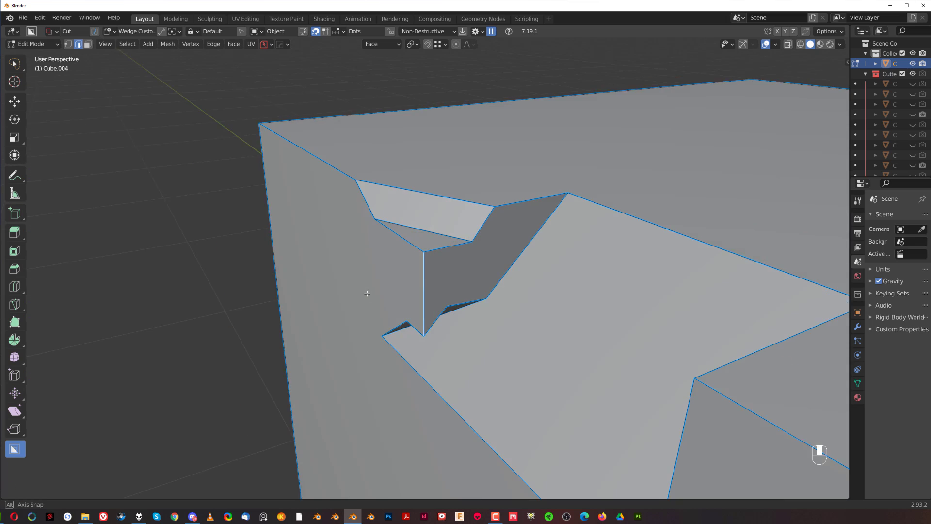
Bevel the wedge's inner edge and fuse it into a smooth rounded fillet.
key(ctrl+b)
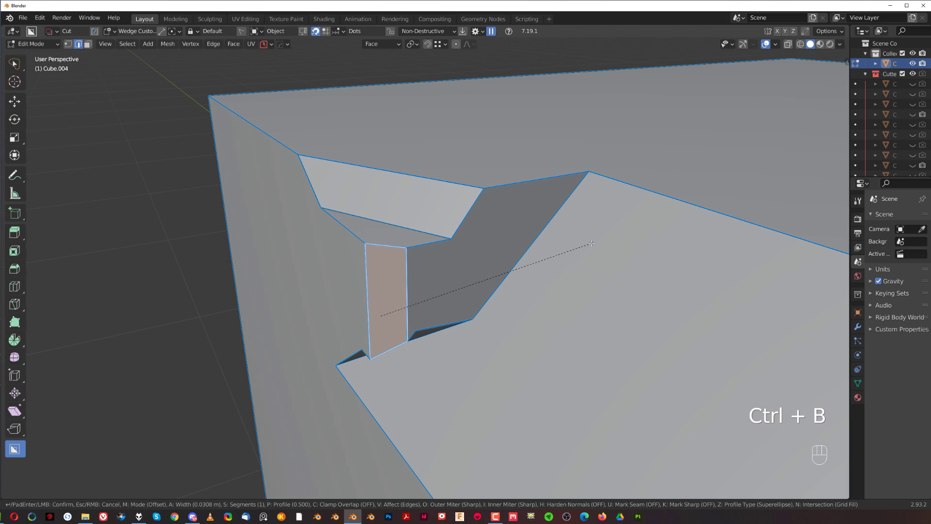
key(Y)
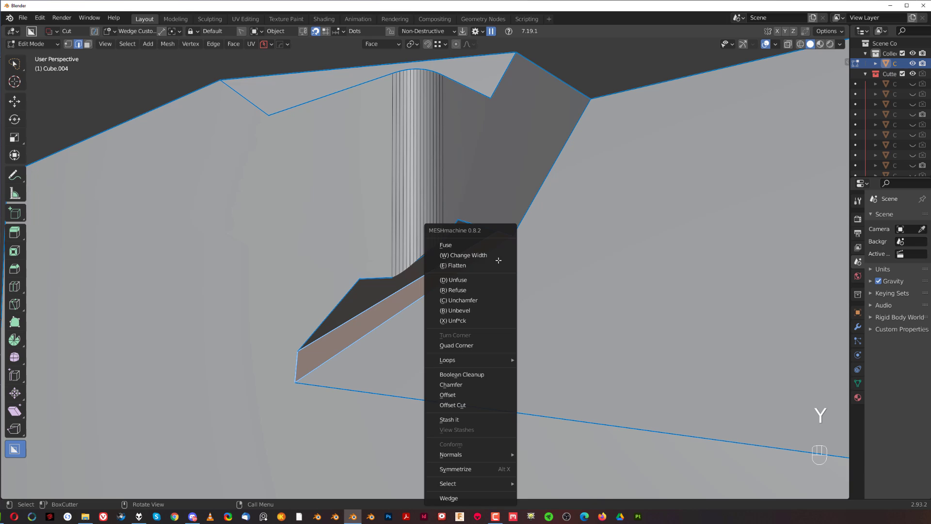
click(445, 245)
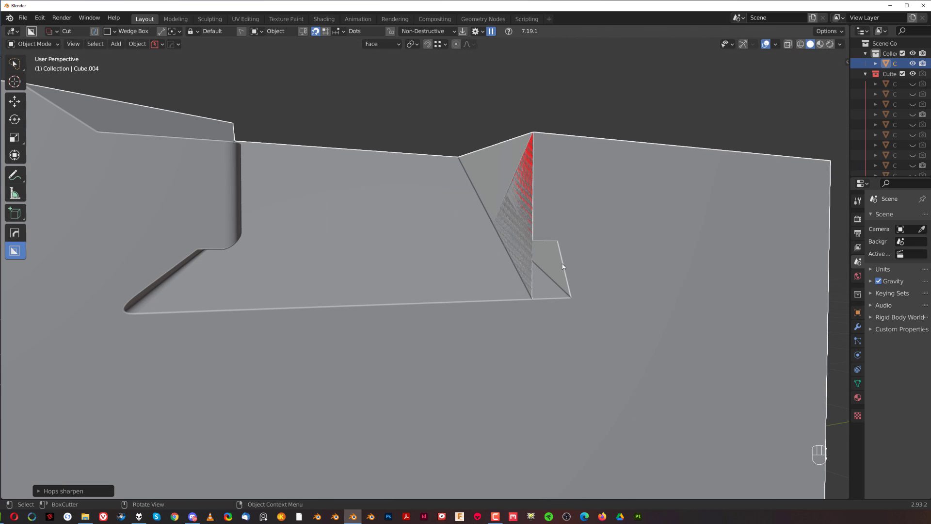
Open and dismiss the HOps Helper sharpening settings, then re-enter Edit Mode on the block.
key(ctrl+`)
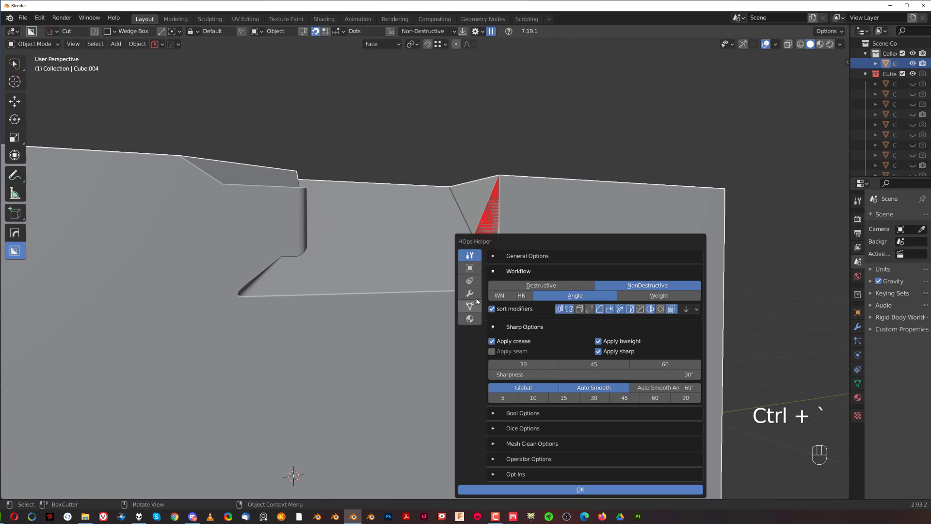
key(ctrl+tab)
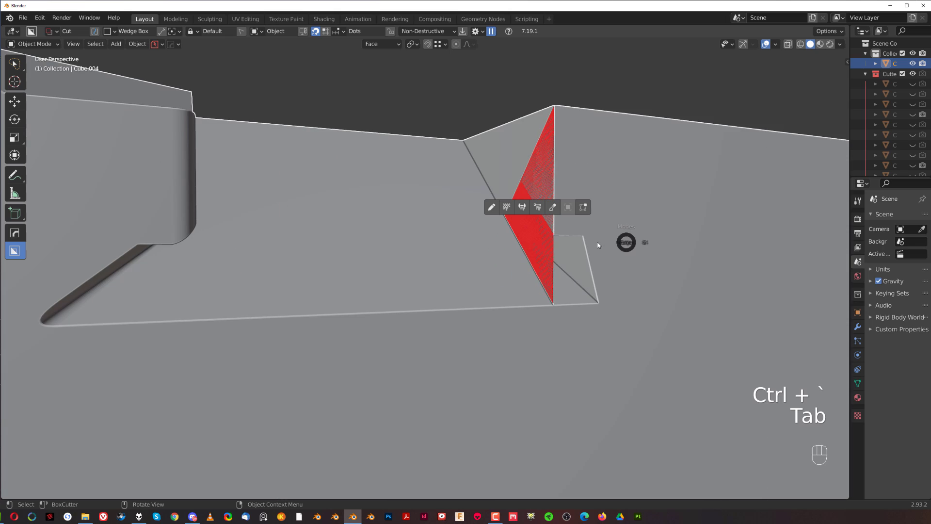
key(Tab)
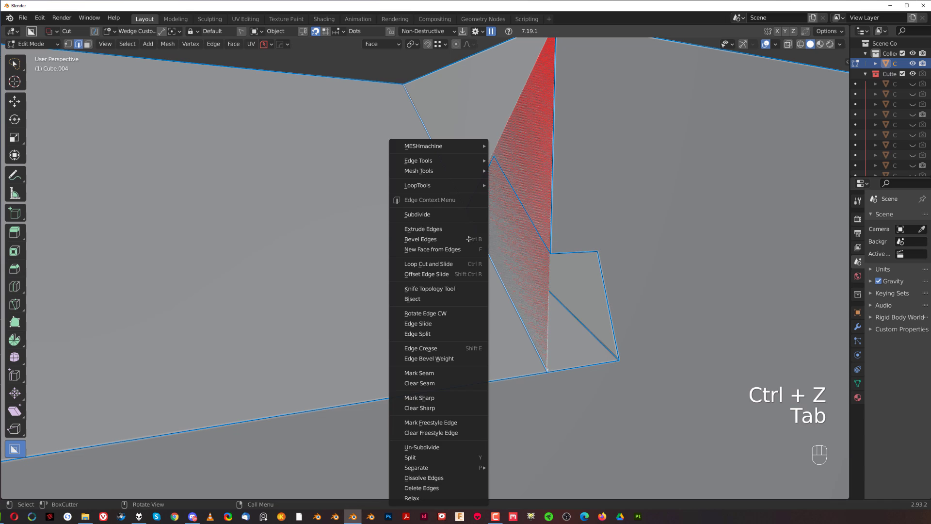
Merge the wedge notch's stray vertices, clean up redundant geometry, and return to Object Mode.
key(Tab)
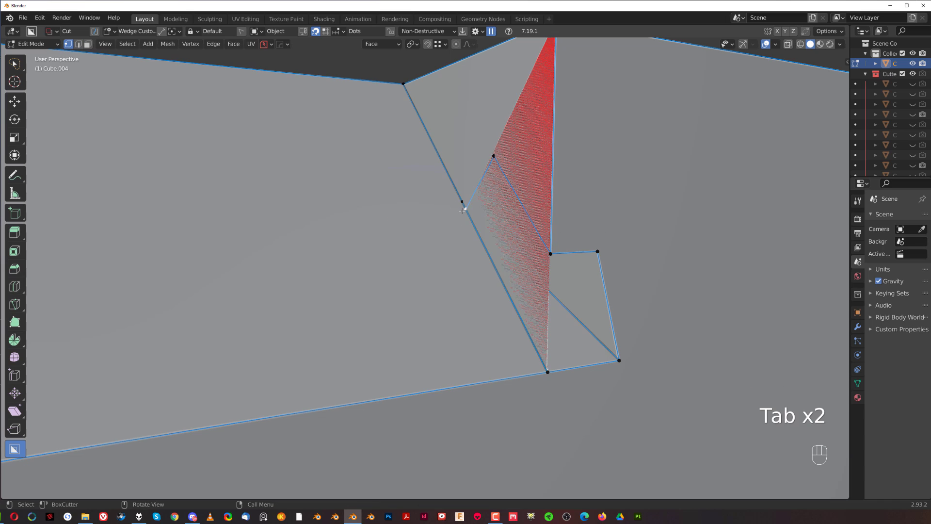
scroll(down, 3)
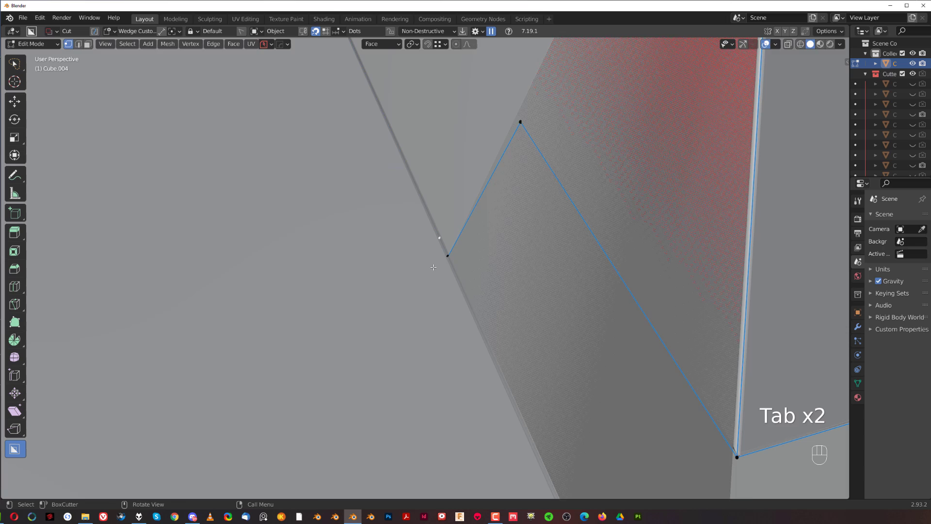
key(g)
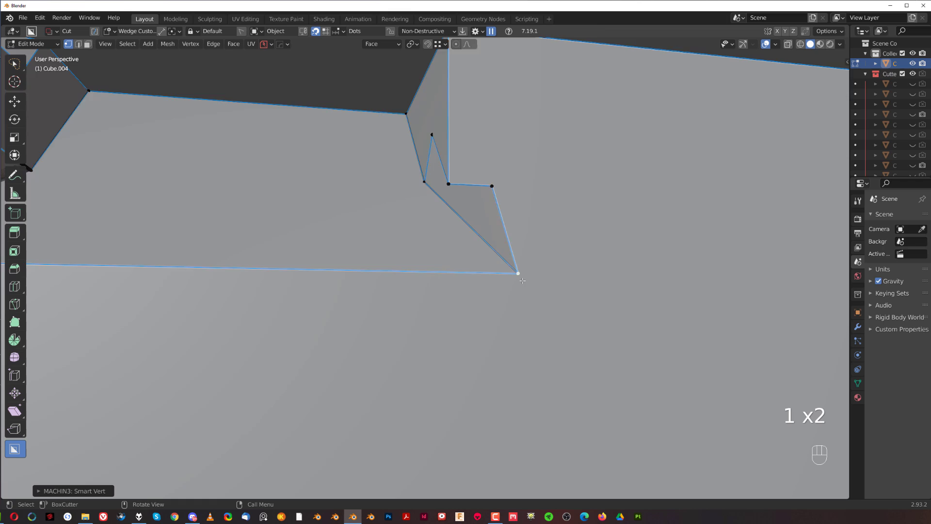
key(g)
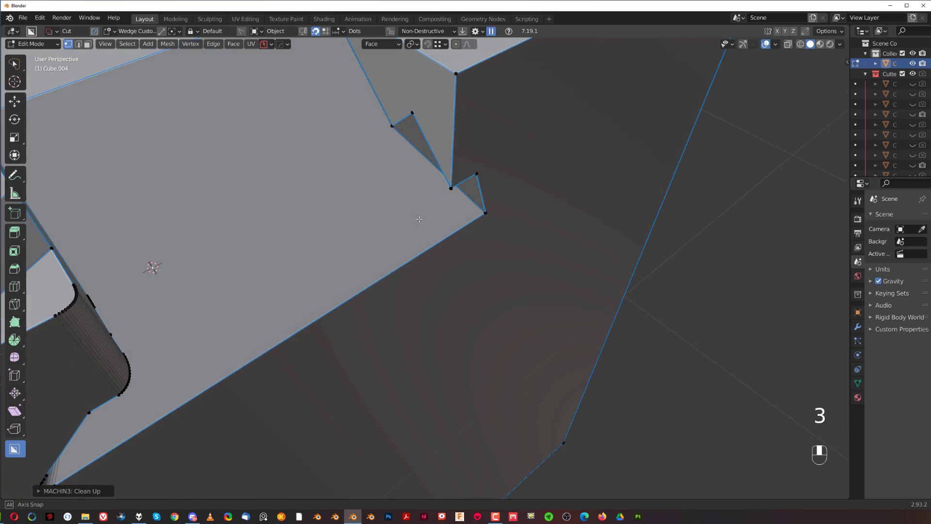
key(Tab)
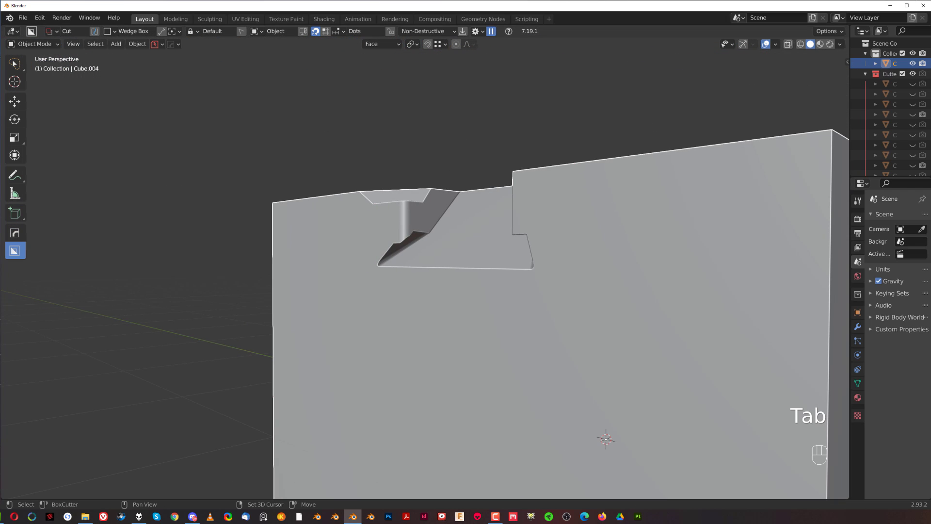